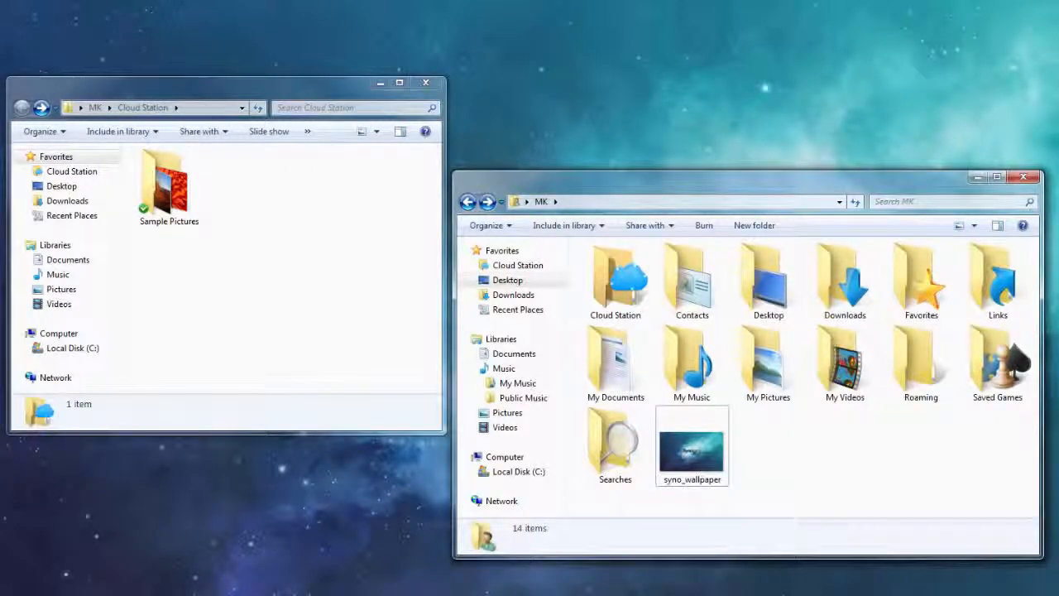
Drag the syno_wallpaper image from the MK window into the Cloud Station folder
left_click_drag(692, 445, 310, 281)
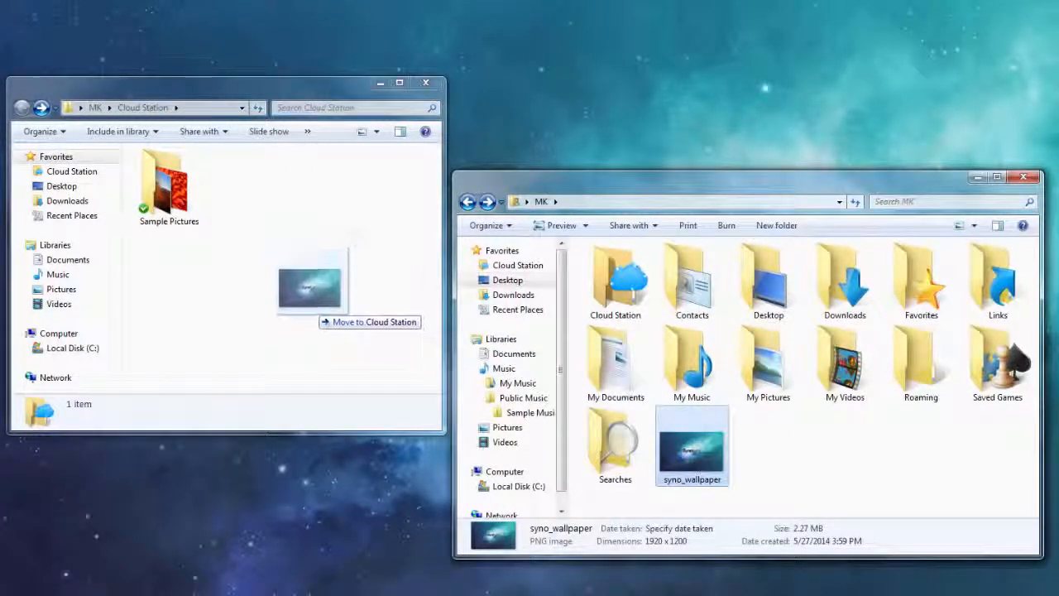
left_click_drag(692, 445, 309, 285)
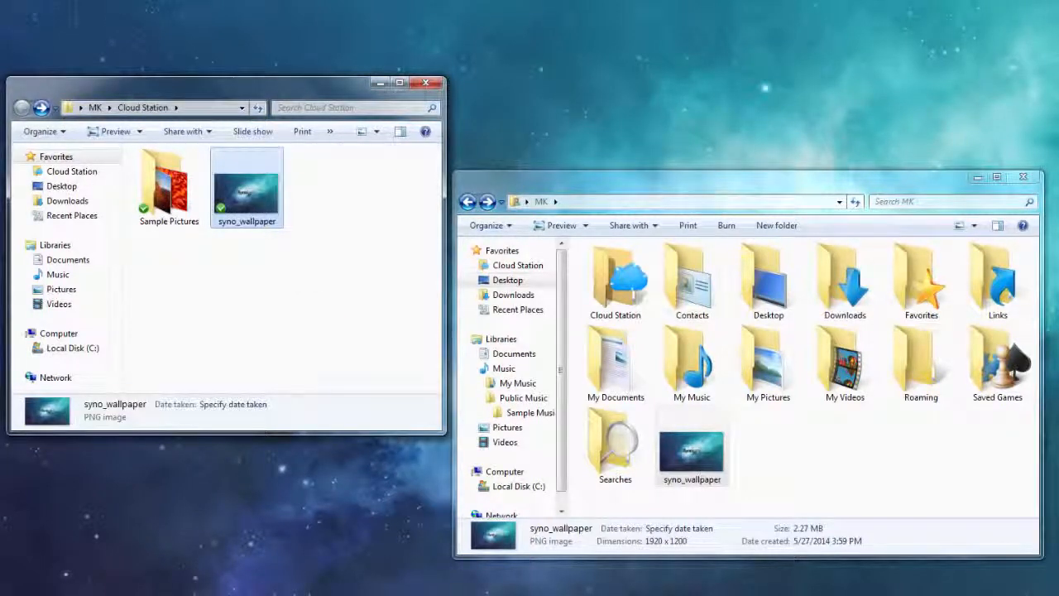
double_click(691, 447)
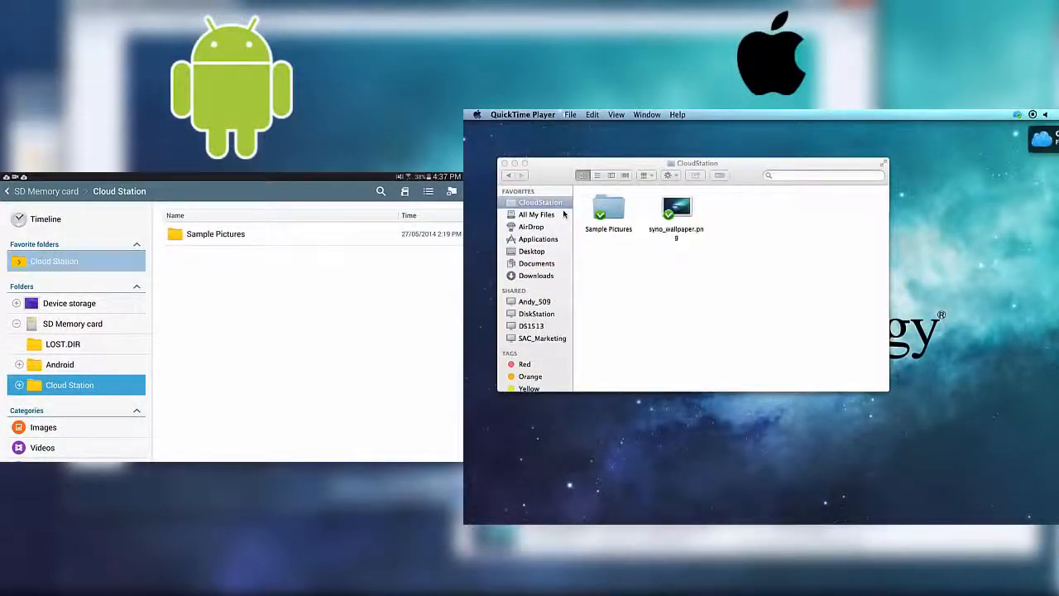
double_click(676, 207)
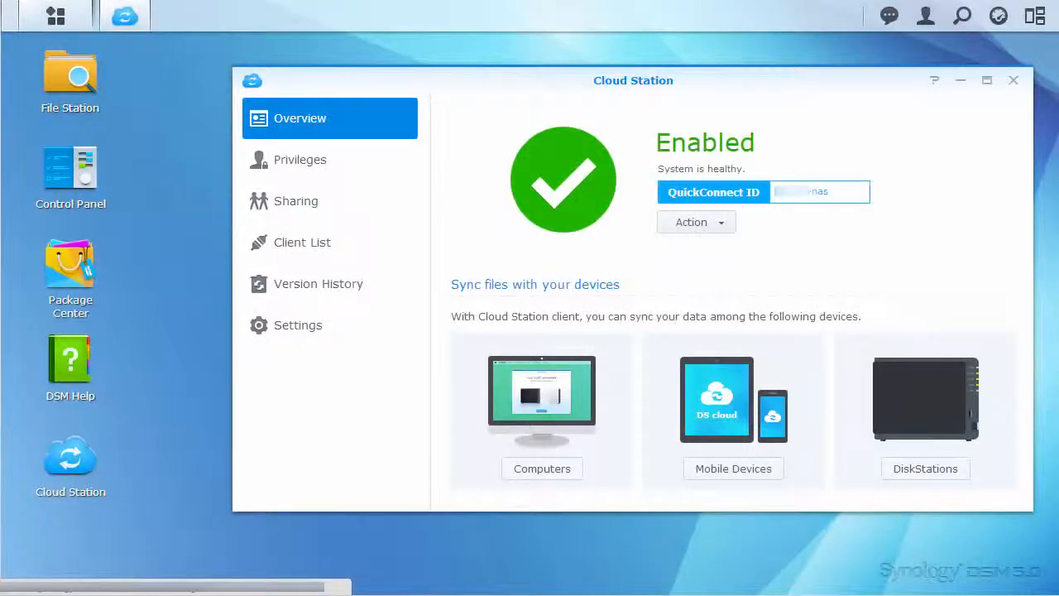
Tick Enabled for the 'files' shared folder in the Sharing list
left_click(295, 201)
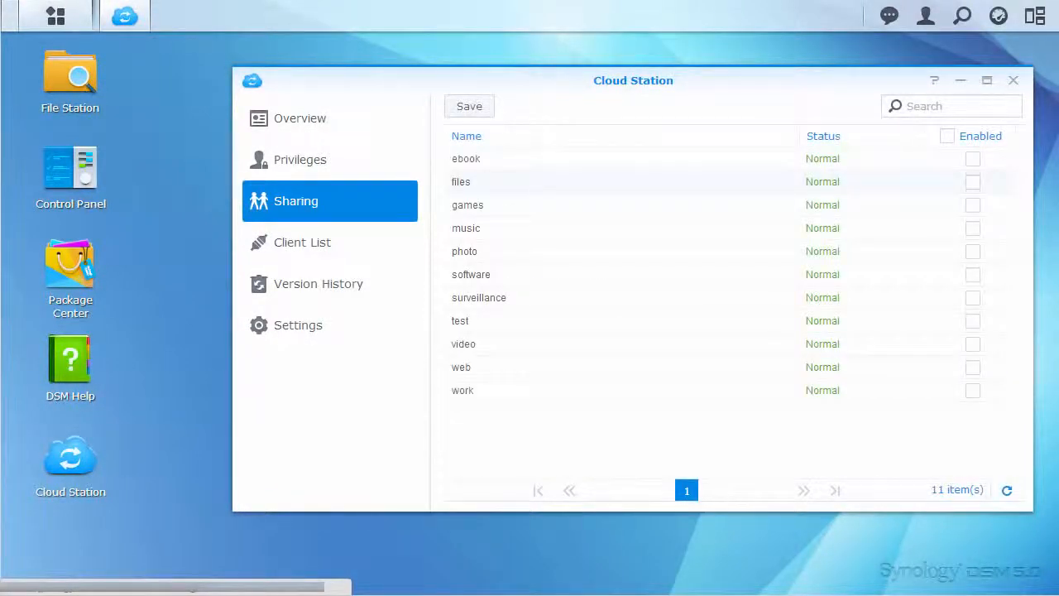
left_click(974, 182)
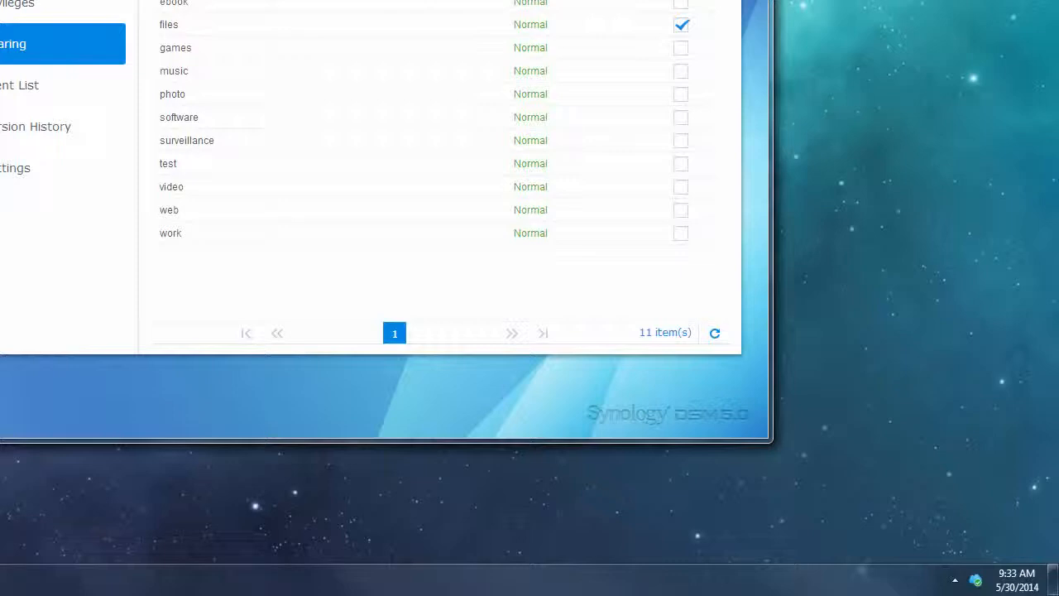
left_click(977, 579)
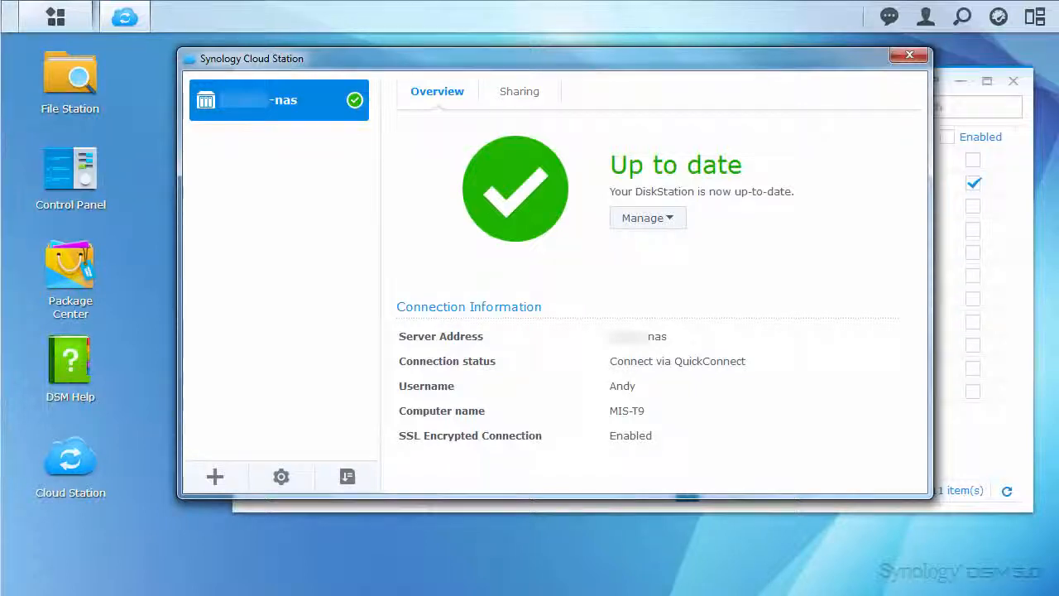
Sync the 'files' shared folder to a new local 'Work Files' folder and apply
left_click(520, 91)
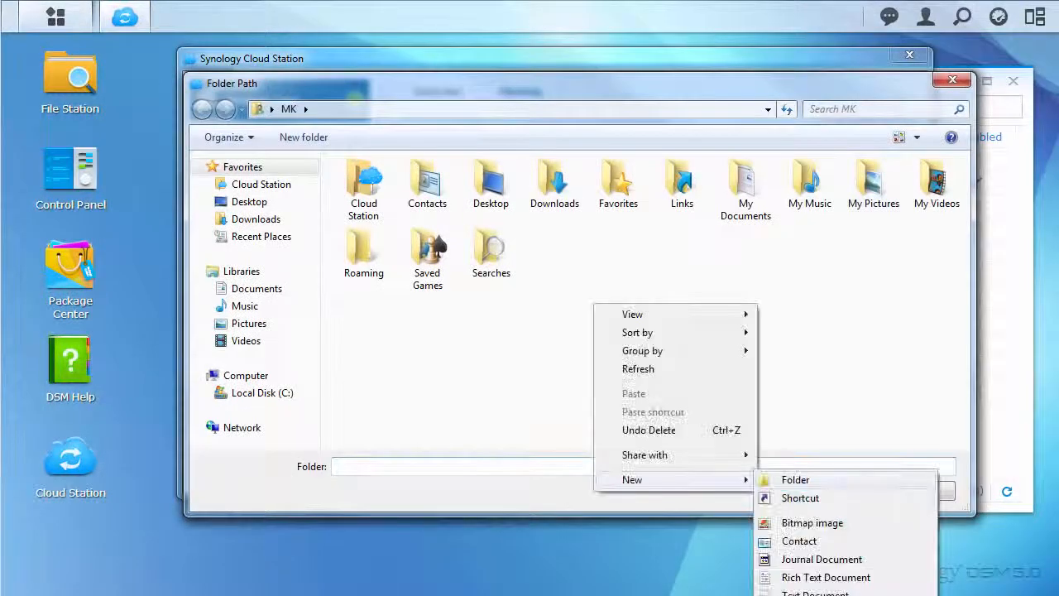
left_click(795, 479)
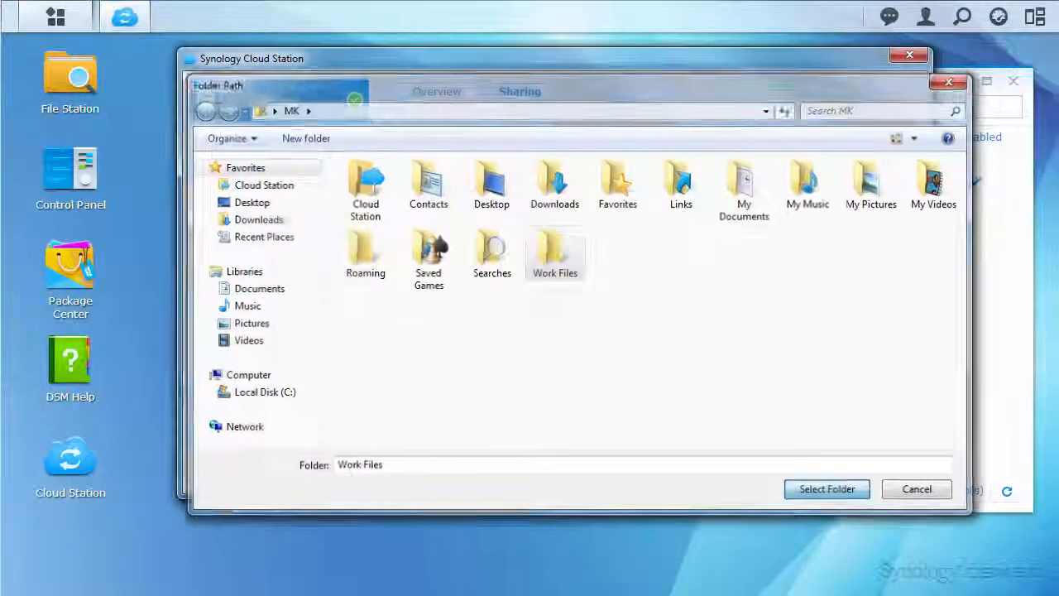
left_click(827, 490)
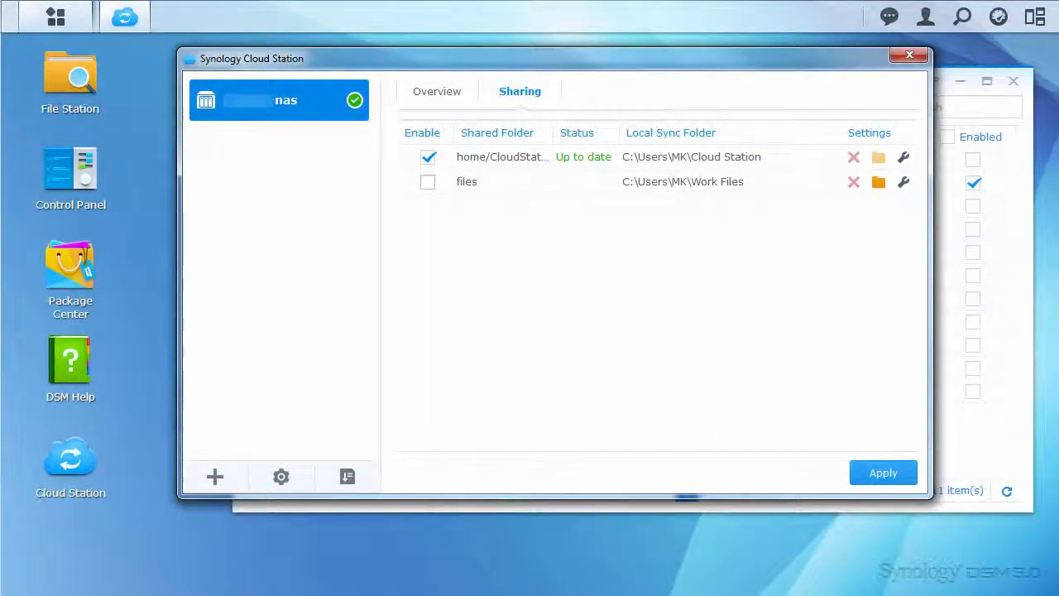
left_click(884, 473)
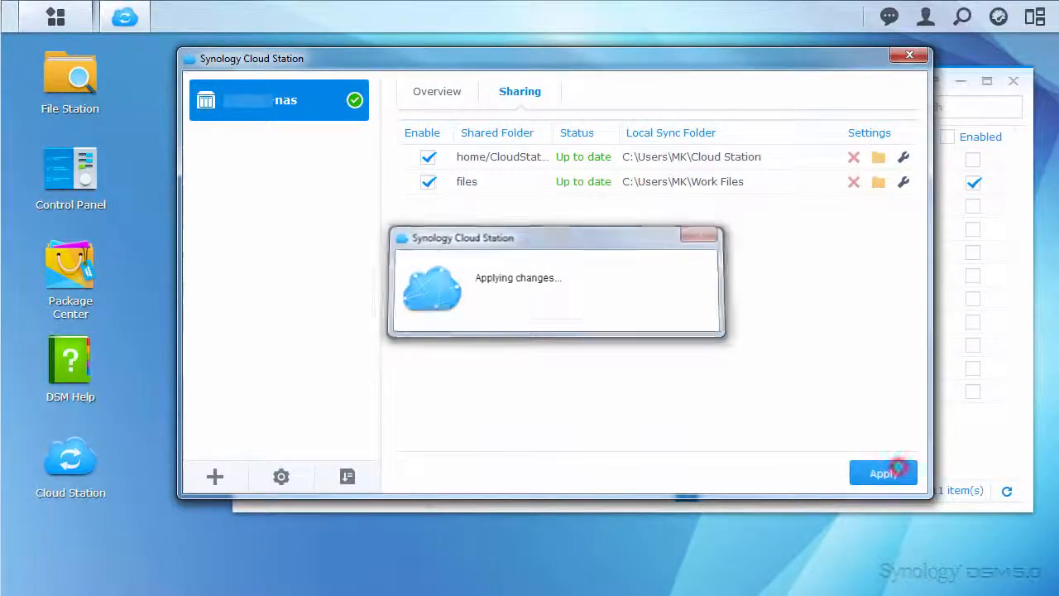
left_click(883, 473)
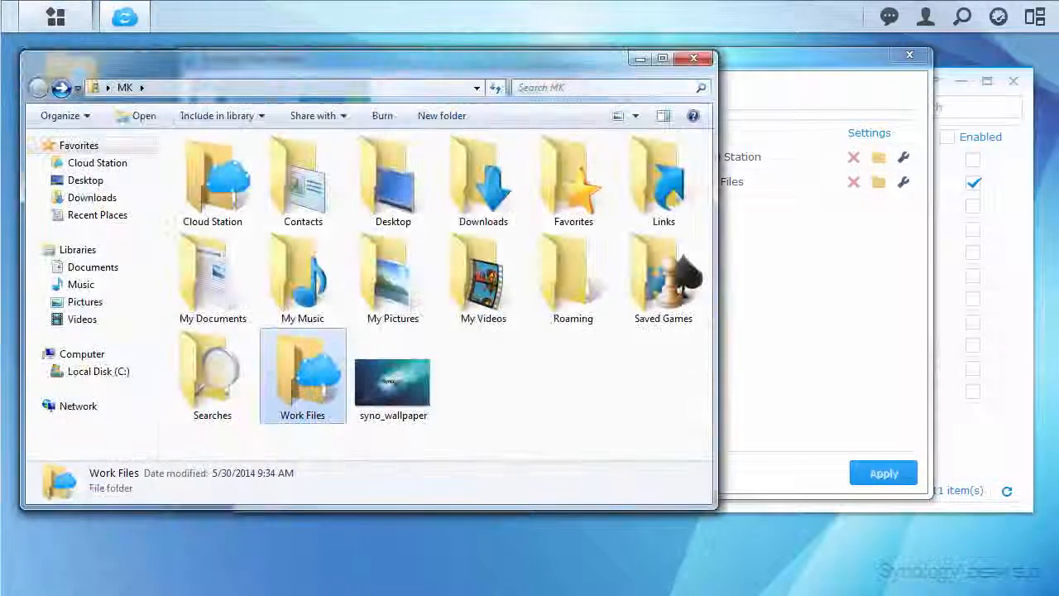
Draw a green zigzag on the wallpaper, then browse its previous versions
double_click(302, 376)
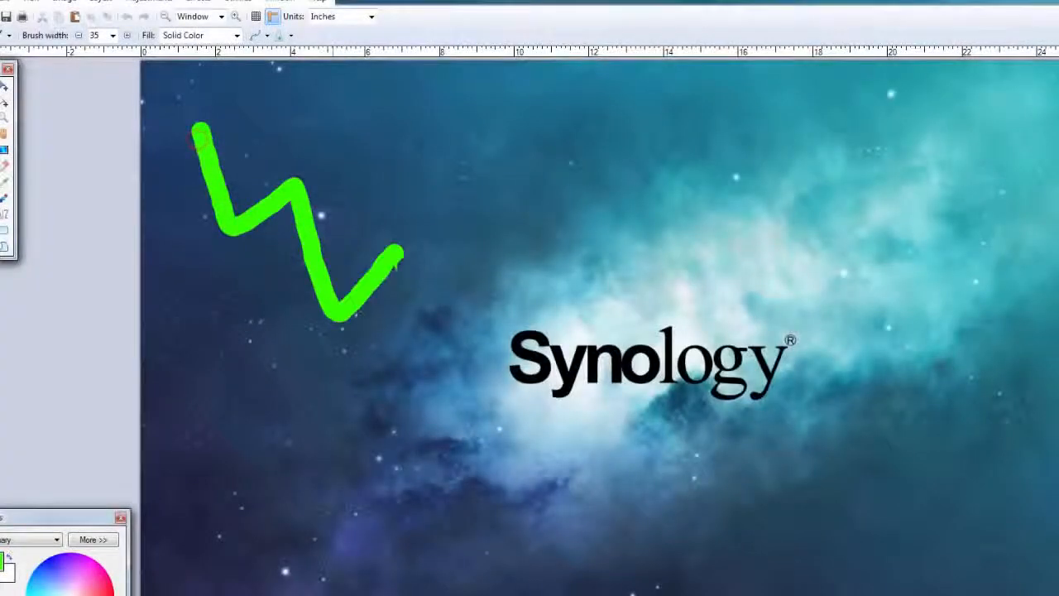
left_click_drag(401, 252, 1001, 538)
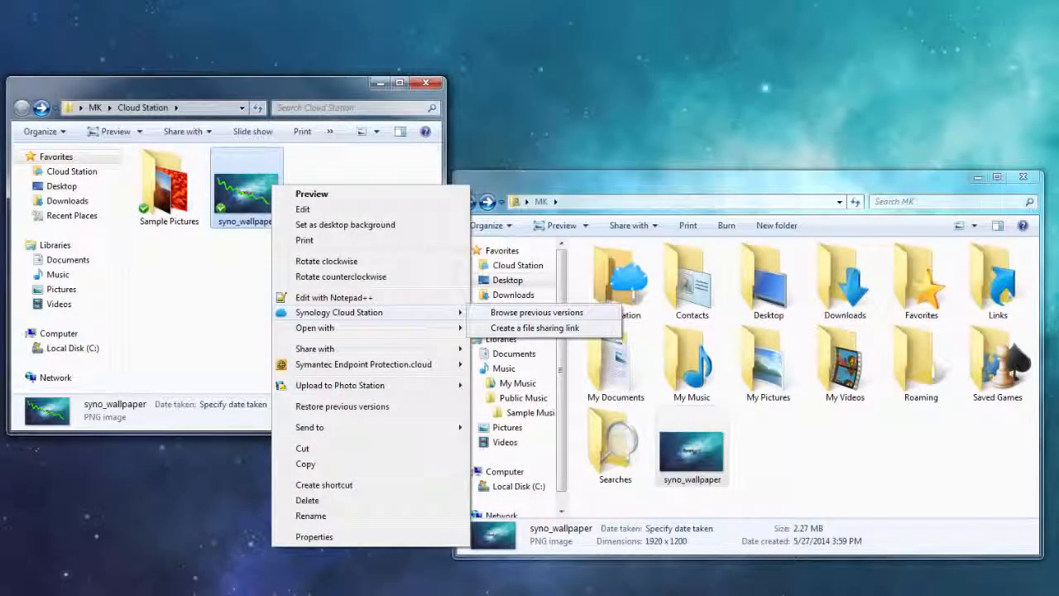
left_click(536, 312)
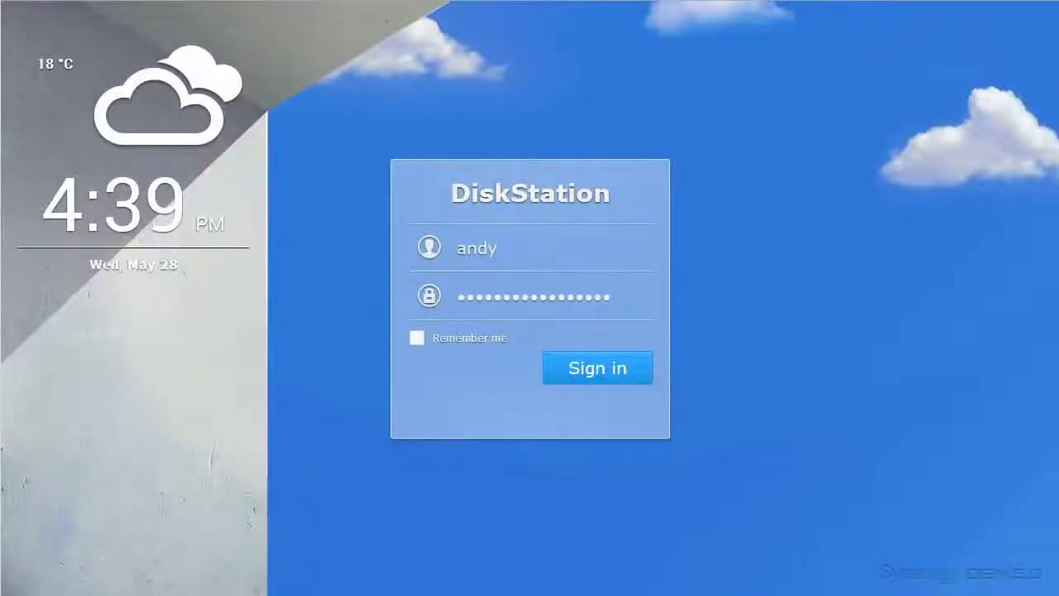
Sign in, view syno_wallpaper.png's earlier versions in File Station, then launch Cloud Station
left_click(598, 367)
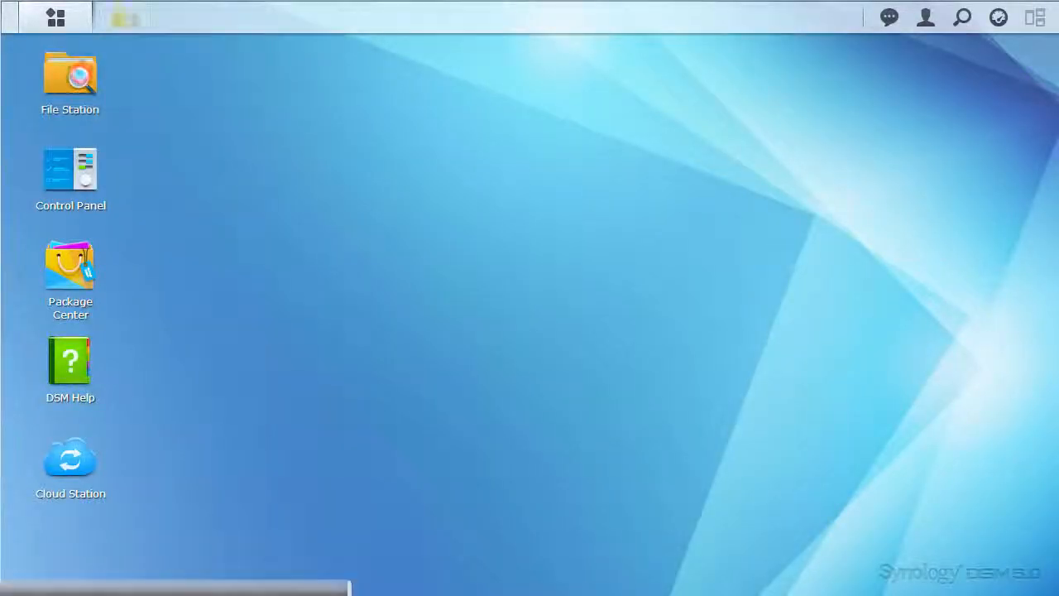
double_click(69, 74)
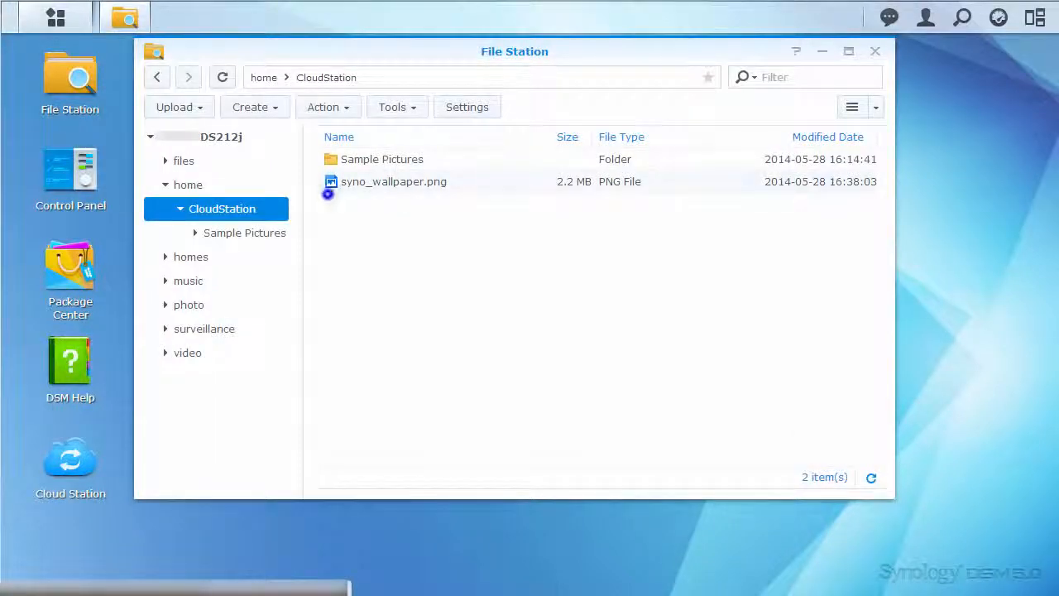
right_click(393, 182)
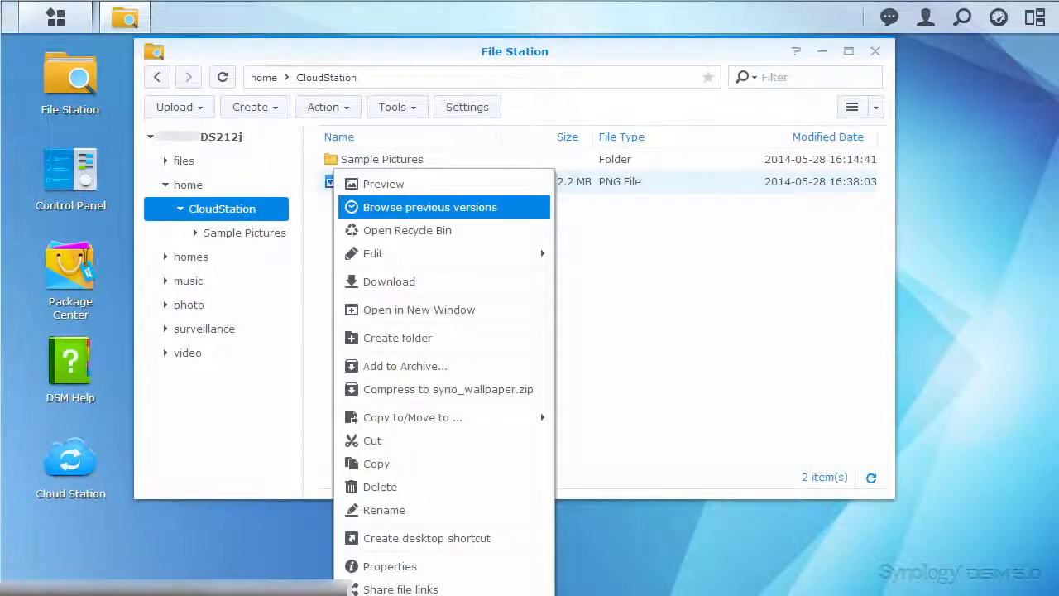
left_click(430, 206)
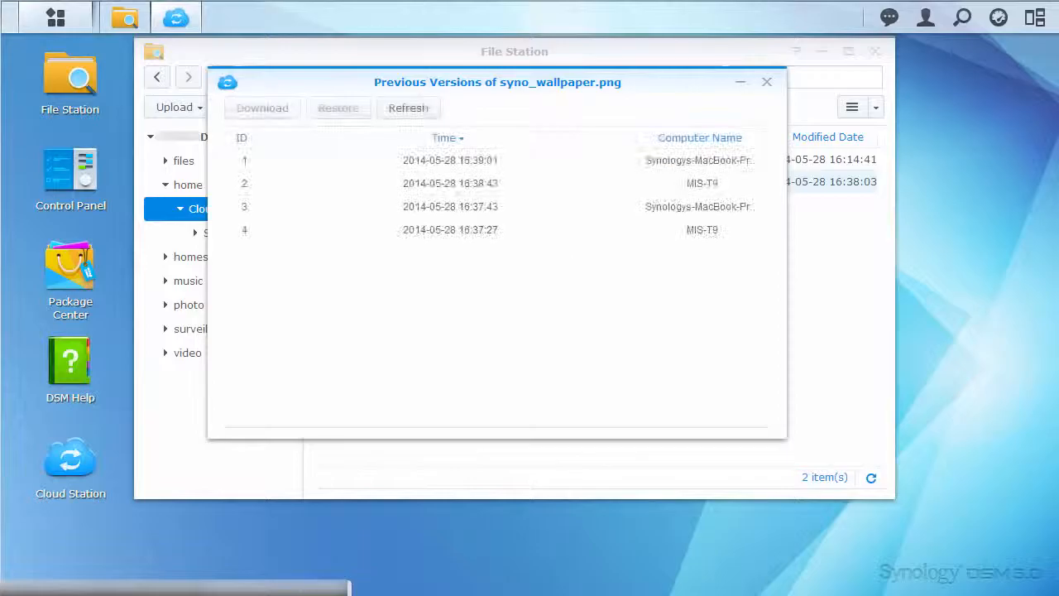
left_click(766, 82)
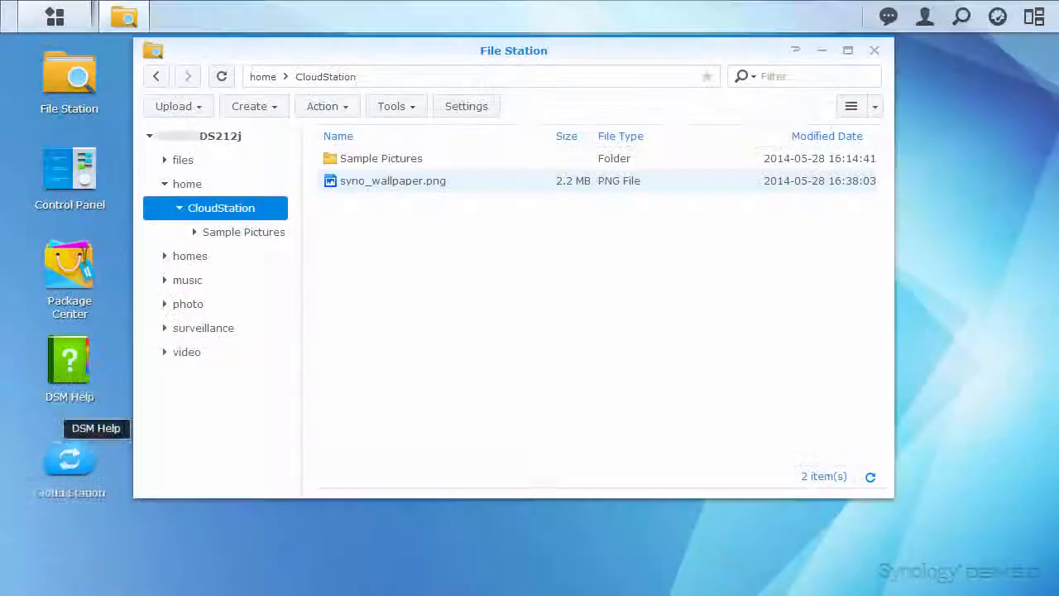
left_click(68, 459)
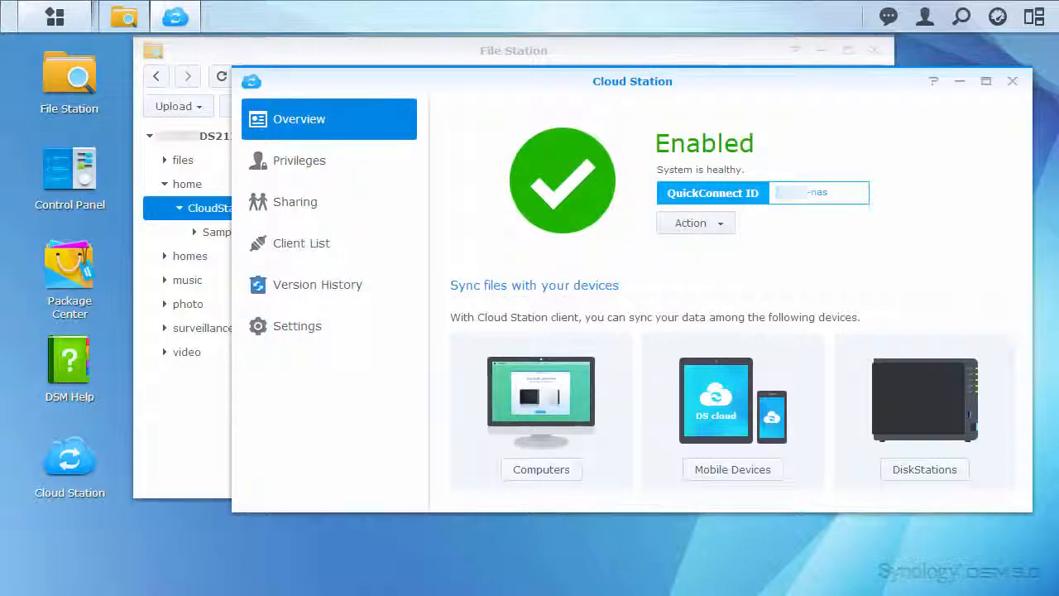
Restore syno_wallpaper.png to its oldest version (ID 4, 16:37:27) and confirm the overwrite
left_click(318, 284)
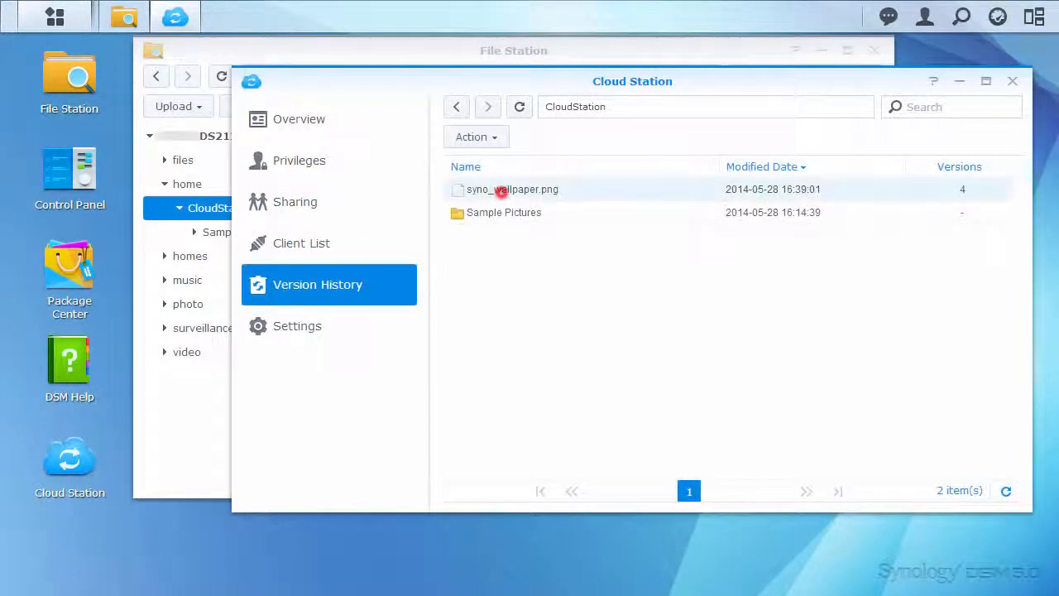
left_click(476, 137)
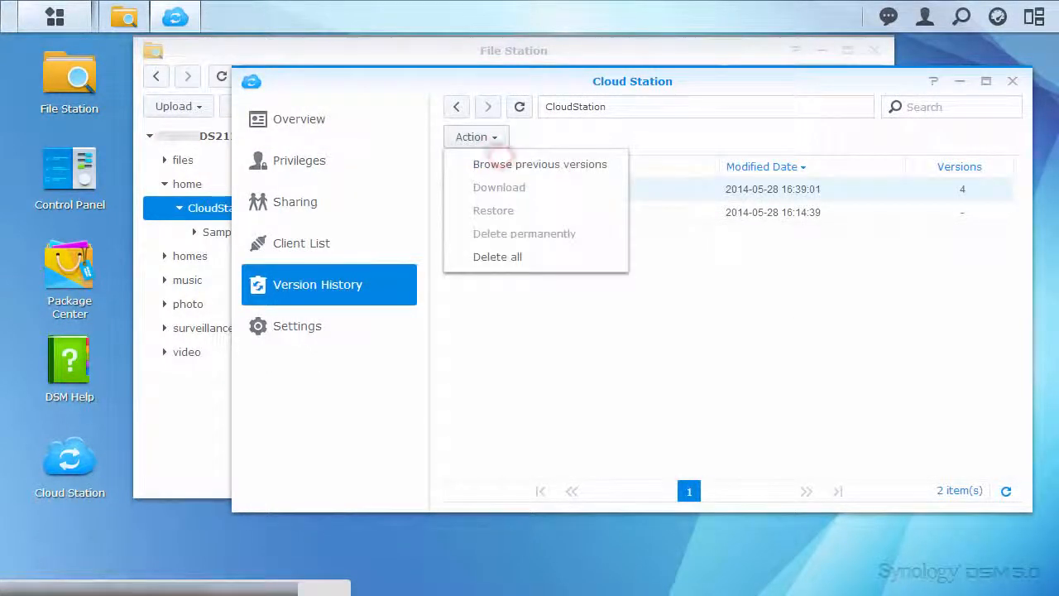
left_click(539, 163)
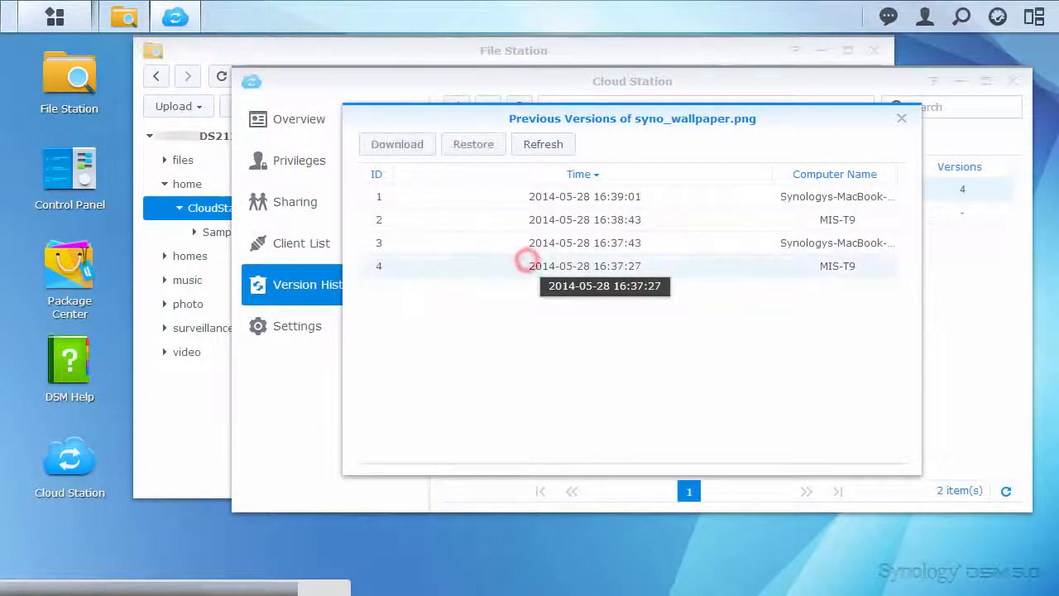
left_click(579, 266)
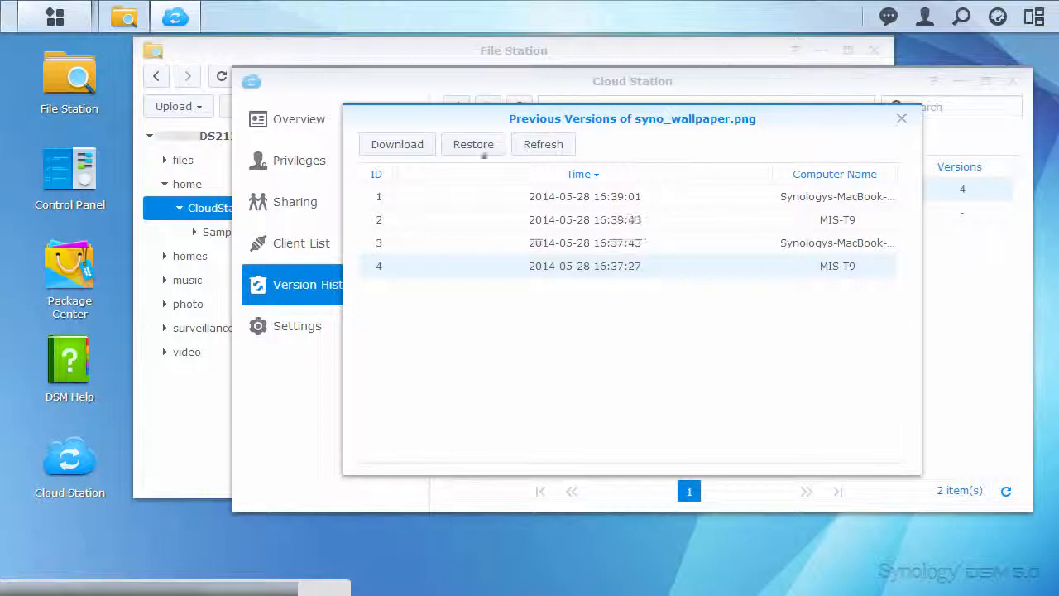
left_click(473, 144)
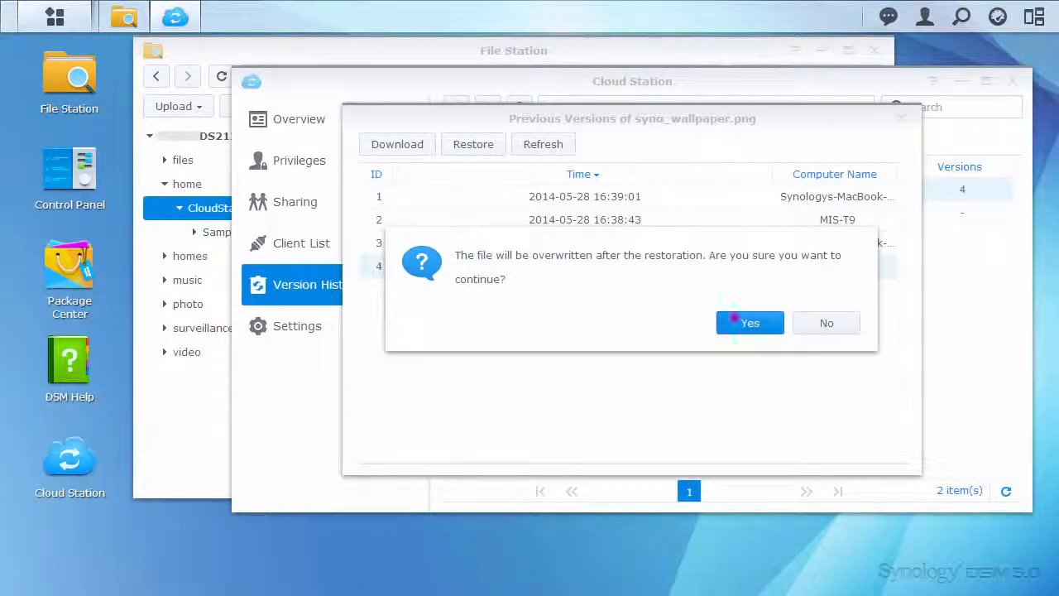
left_click(750, 323)
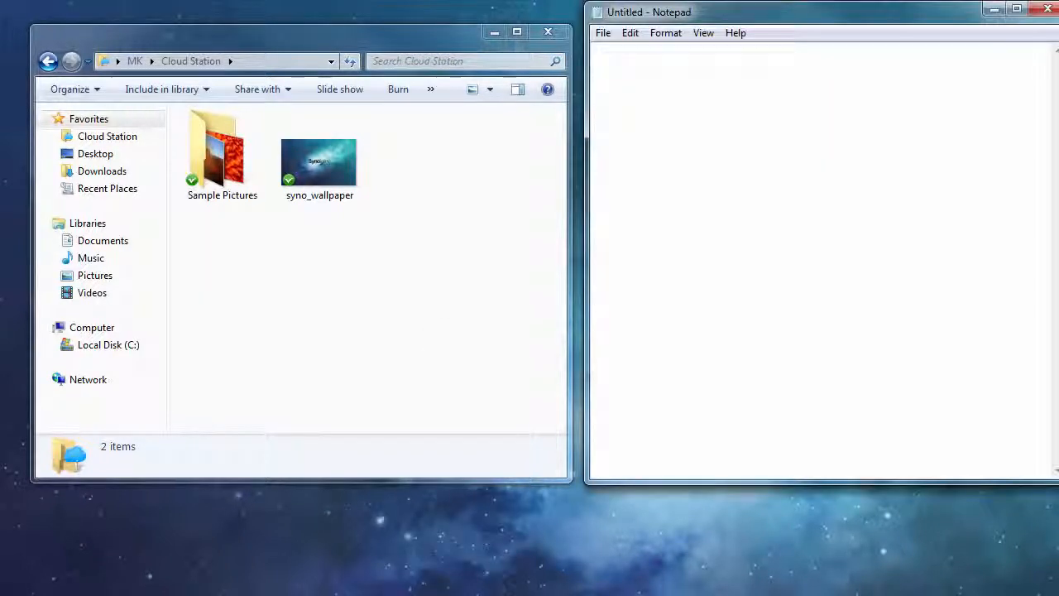
right_click(320, 161)
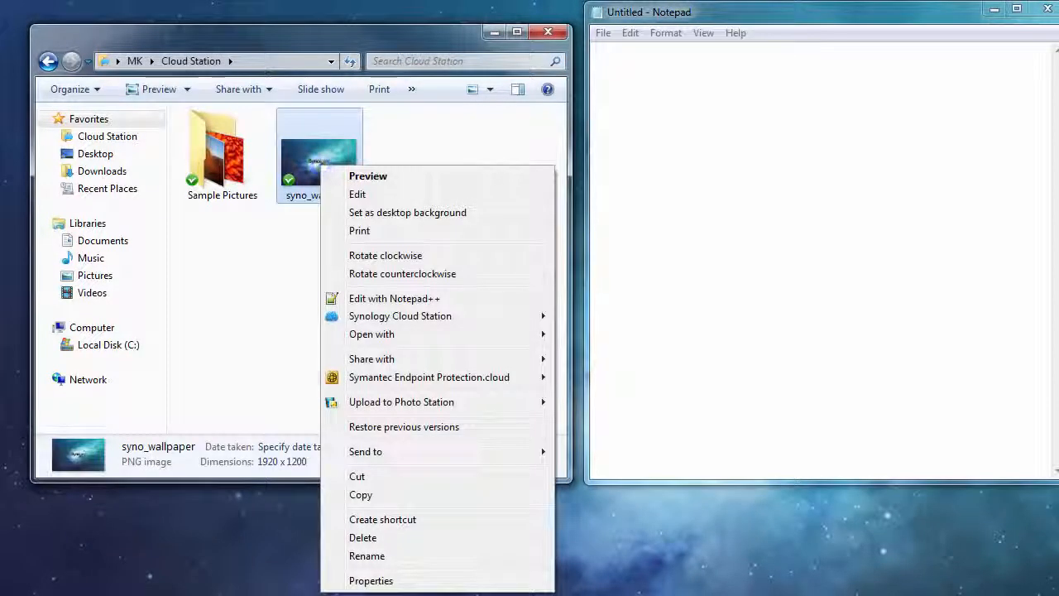
mouse_move(399, 315)
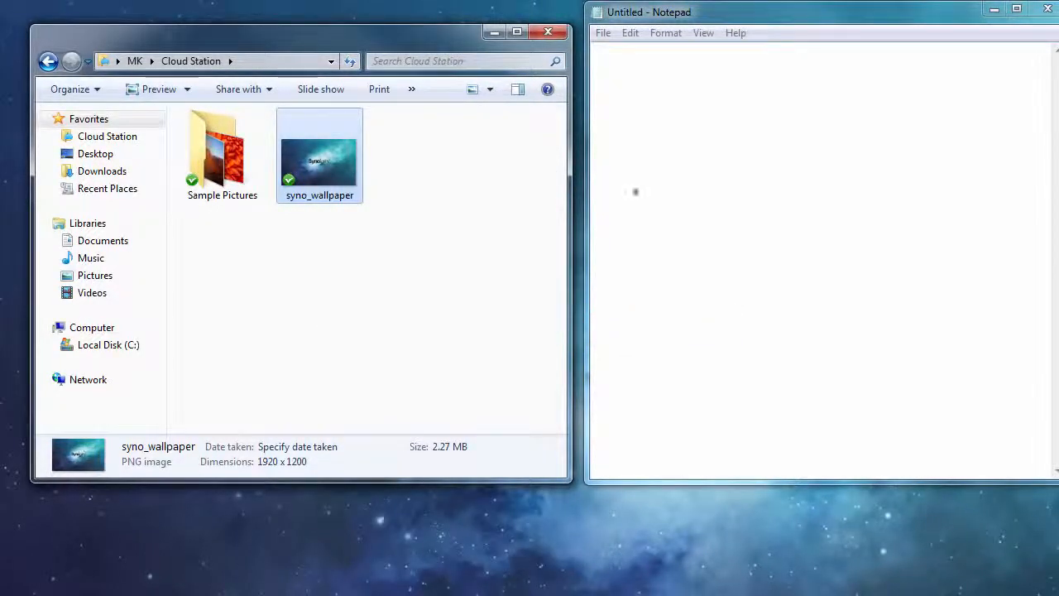
right_click(636, 192)
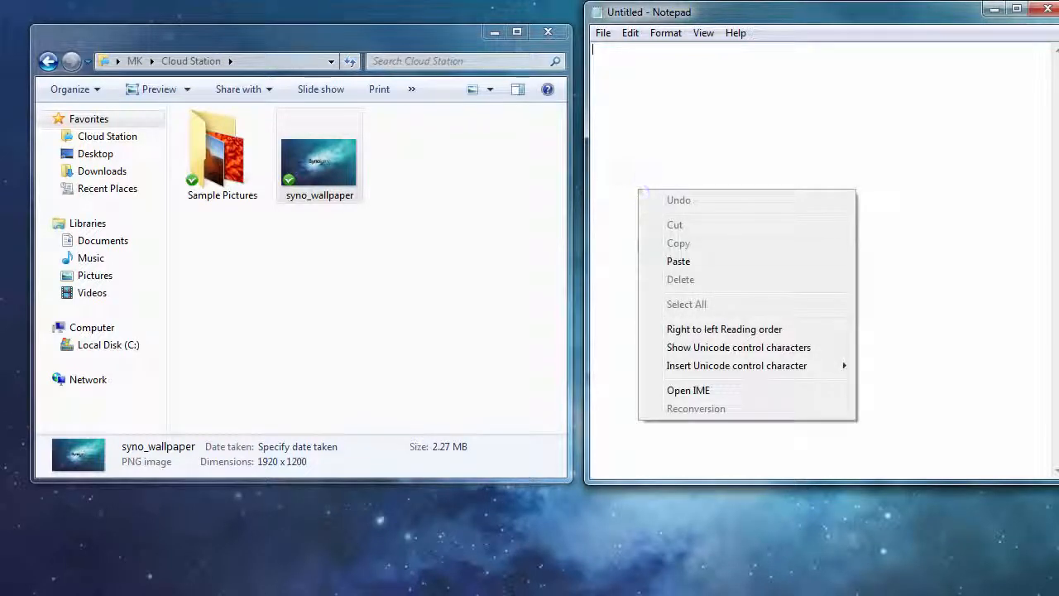
left_click(678, 261)
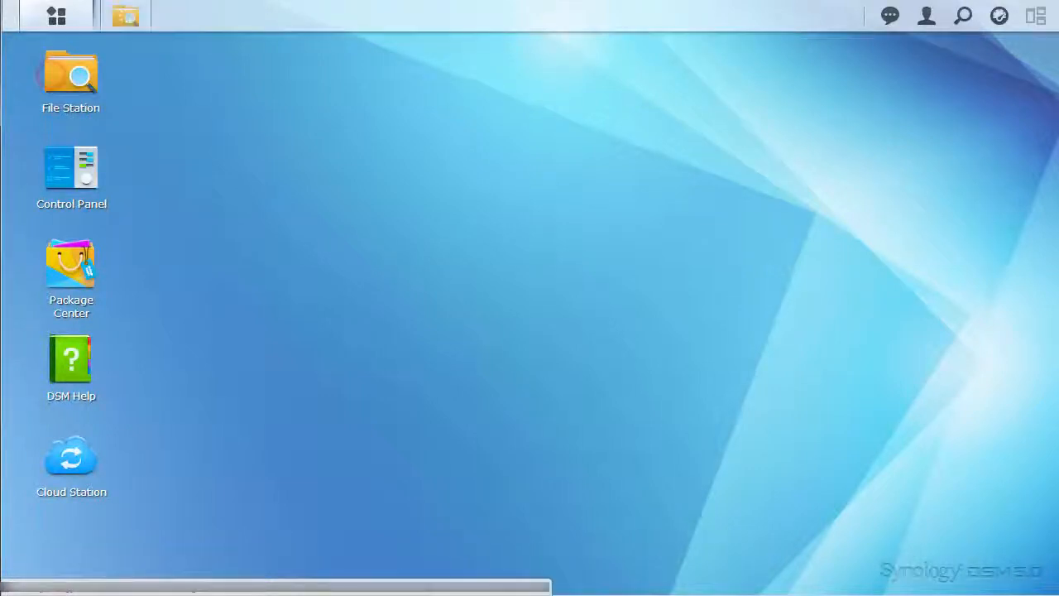
Create a share link for the screen-recording MP4 with custom validity and secure sharing
double_click(70, 74)
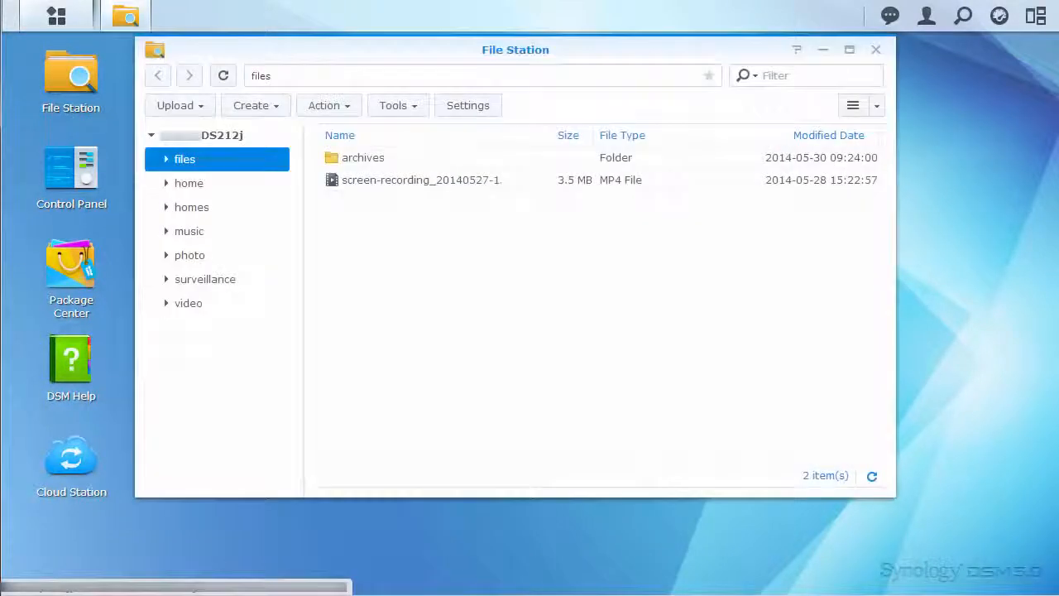
right_click(422, 180)
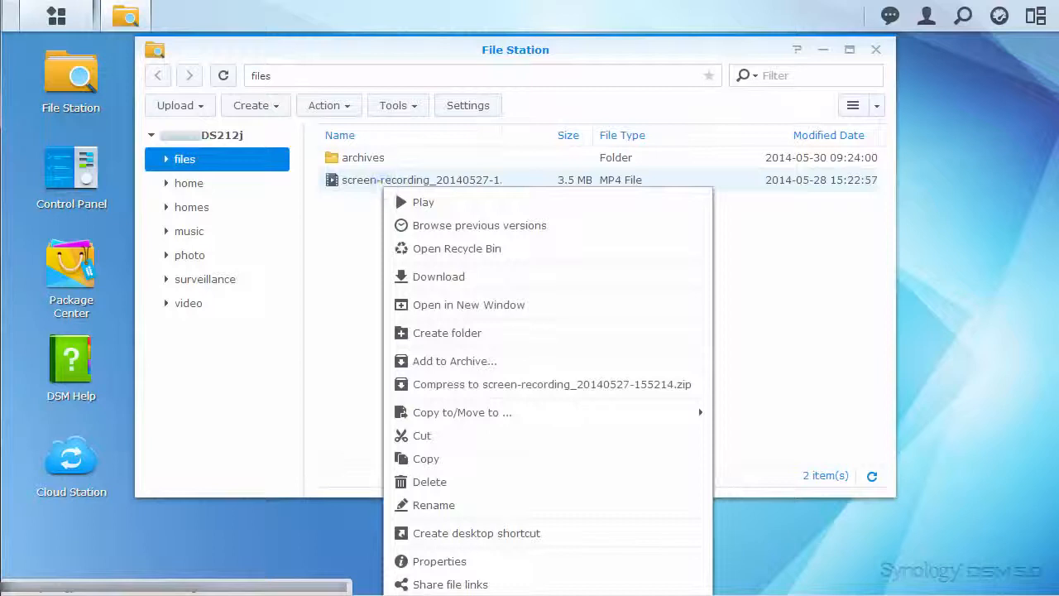
mouse_move(451, 583)
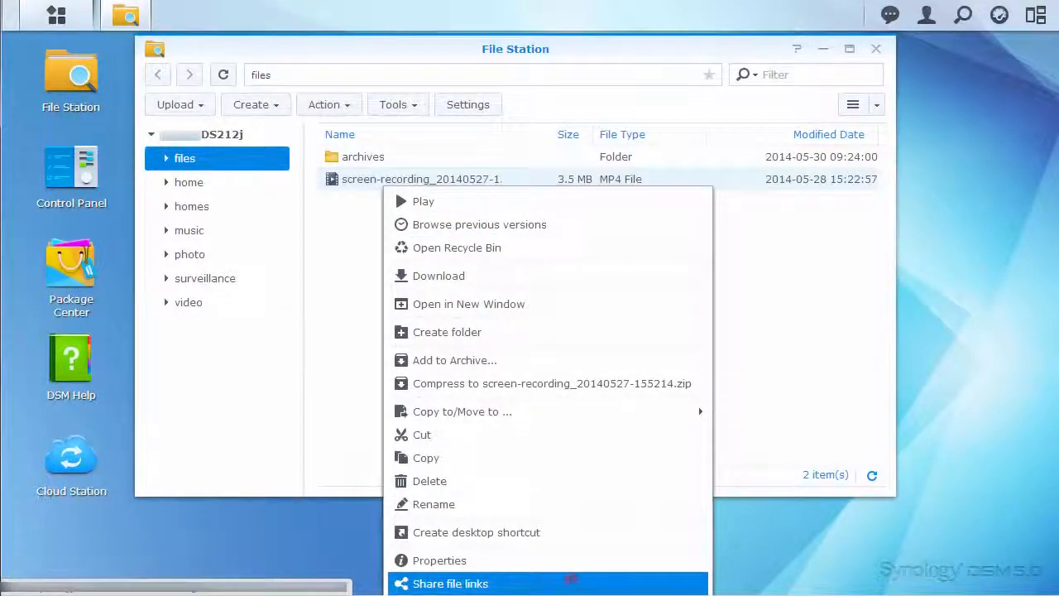
left_click(451, 583)
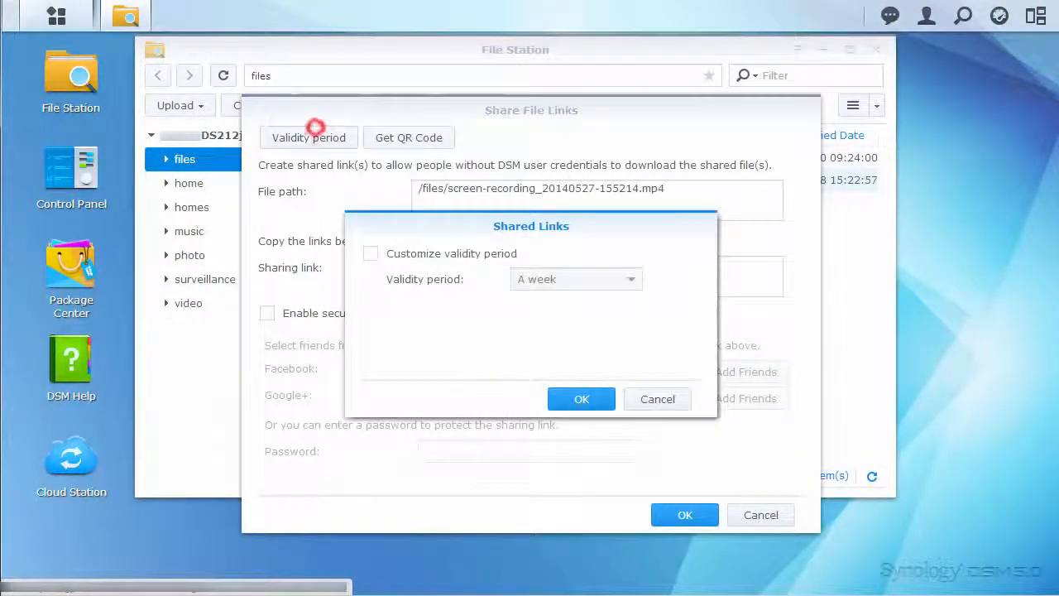
left_click(370, 254)
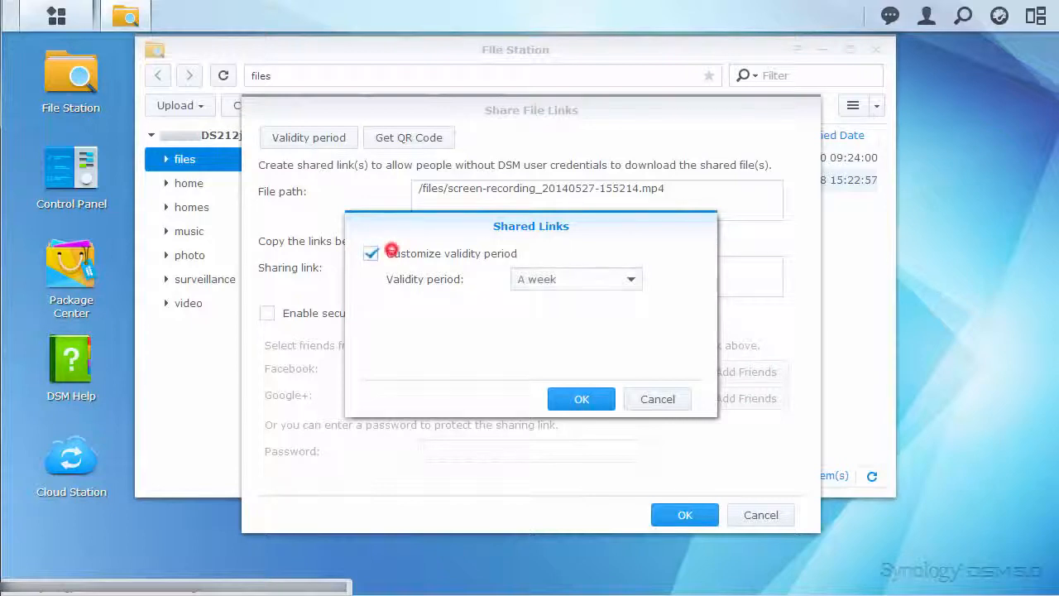
left_click(657, 399)
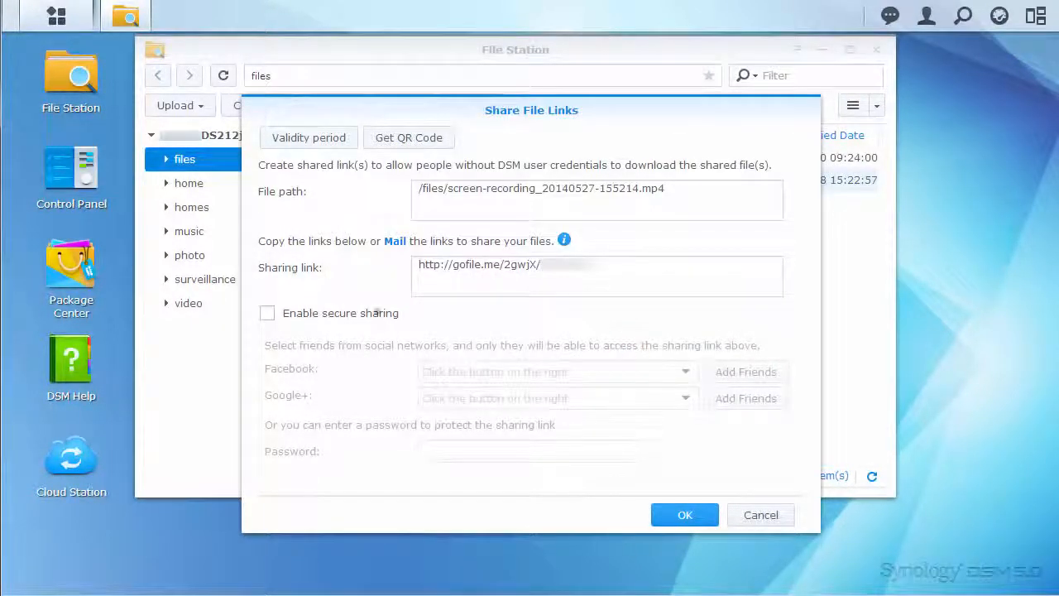
left_click(267, 312)
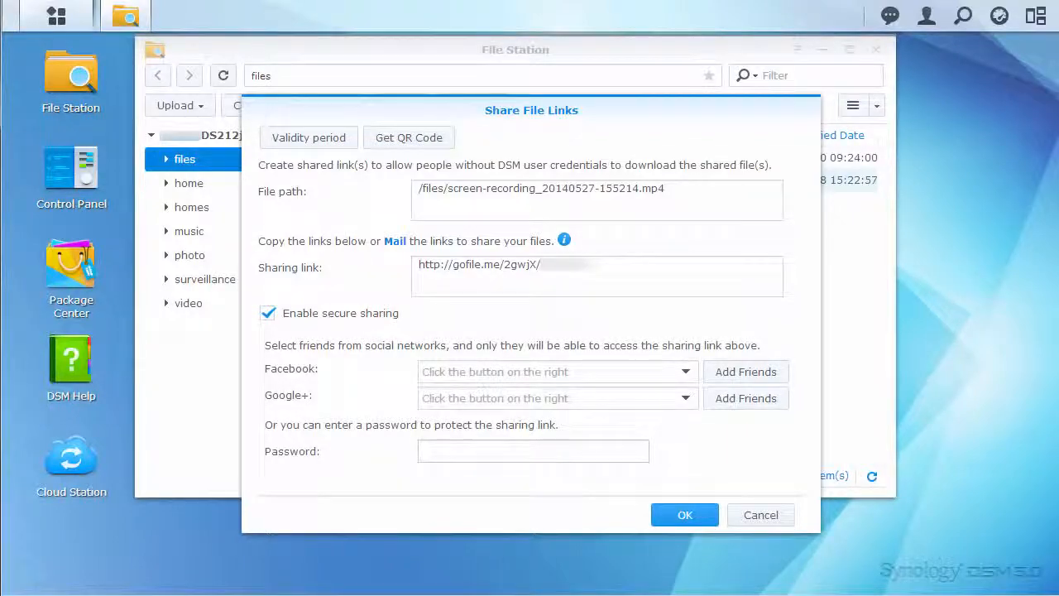